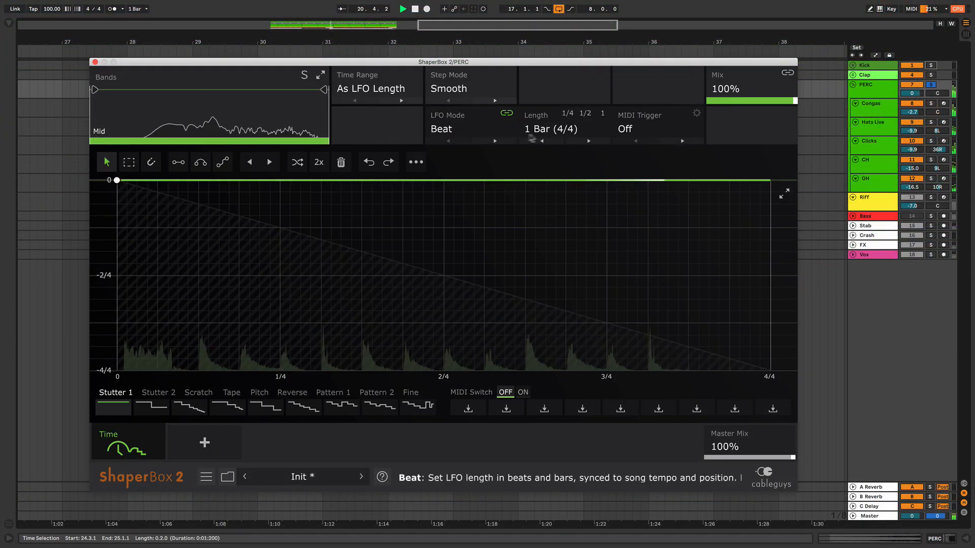
Step: Set the Time wave length to 1/8 and draw a slightly lower line from its halfway point to the end
click(550, 129)
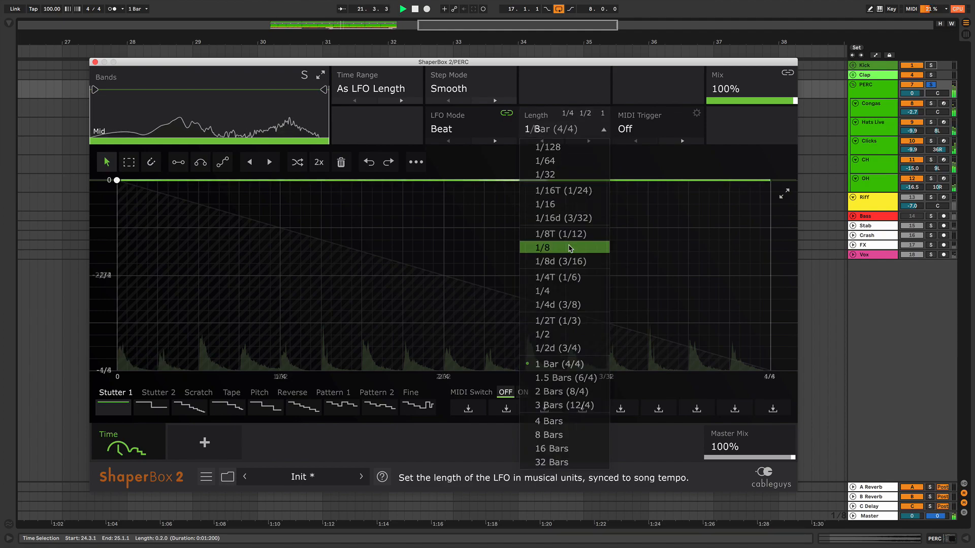
click(542, 247)
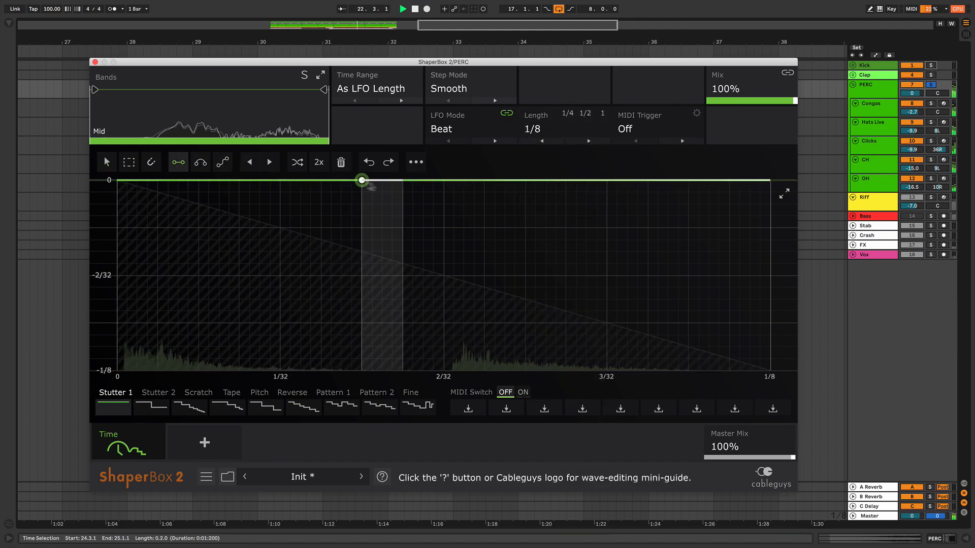
drag(361, 180, 444, 192)
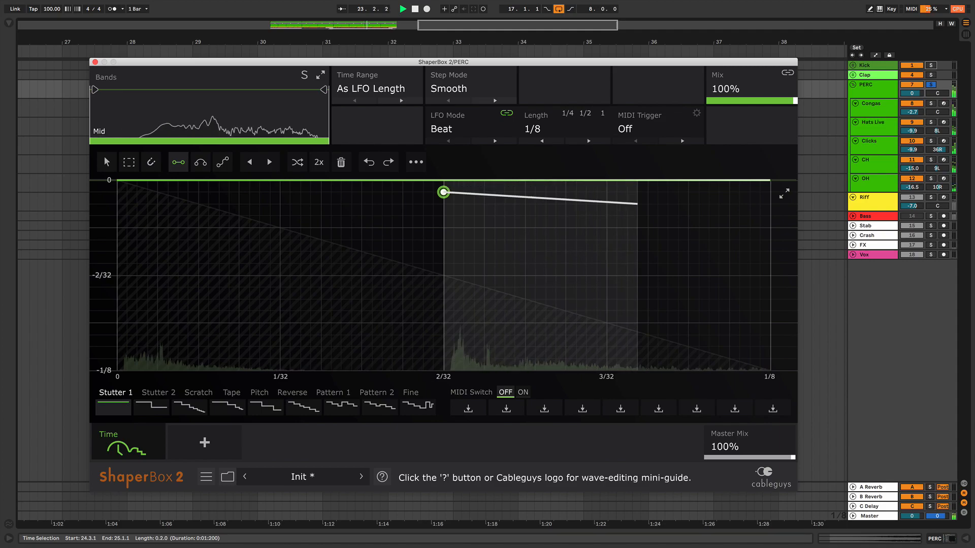
drag(633, 202, 634, 192)
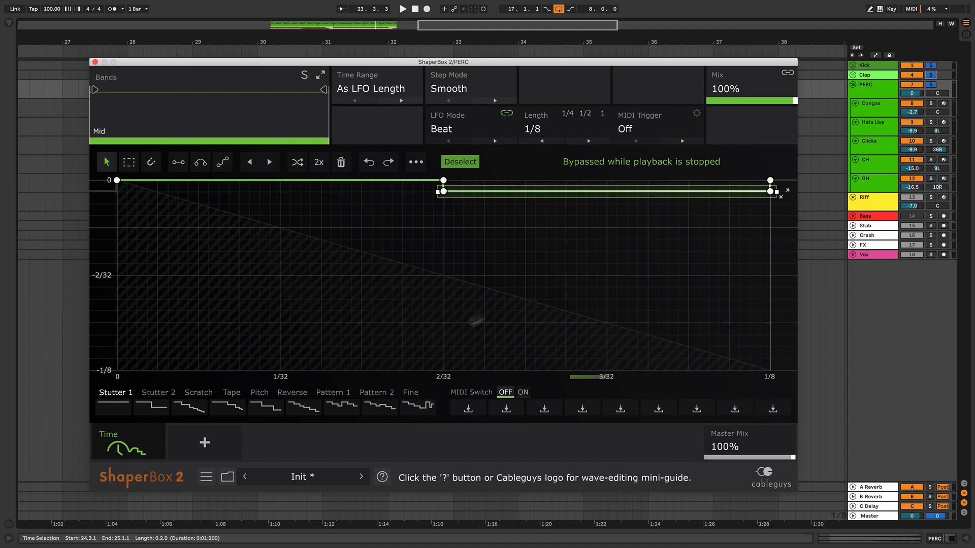
Step: Search the preset library for 'simple 16th swing' and load that preset
click(227, 477)
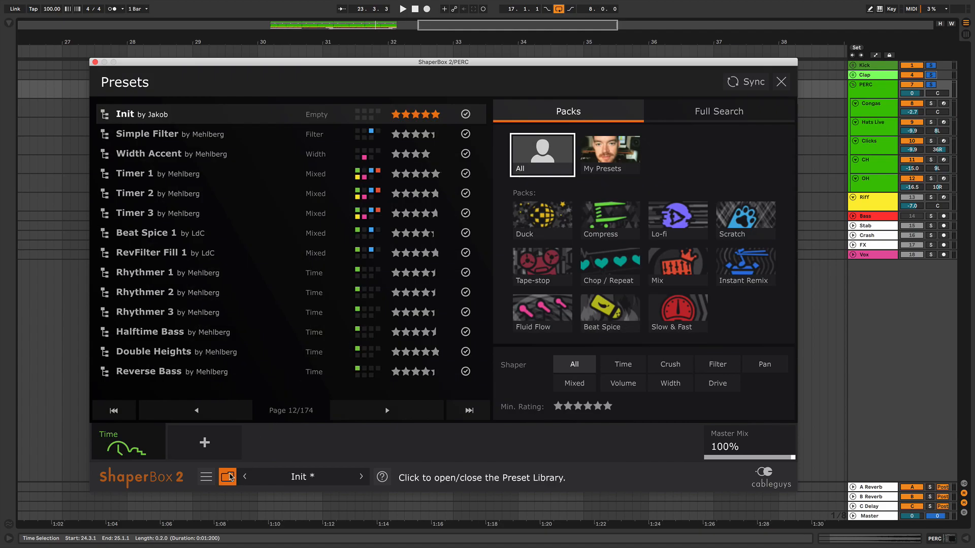
click(719, 112)
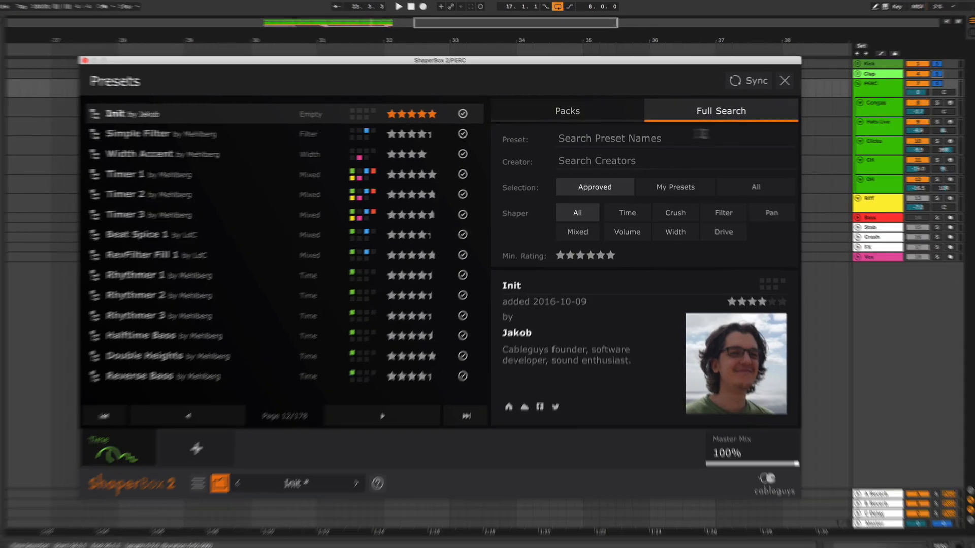
text(simple 16th swing)
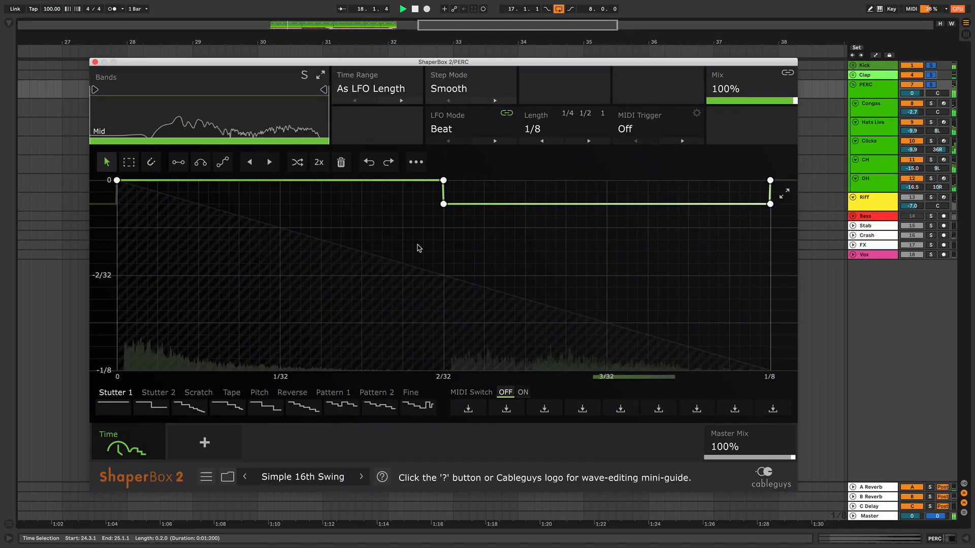
Step: Set the wave length to 1/4 and double the shape with 2x so the swing step repeats
click(552, 129)
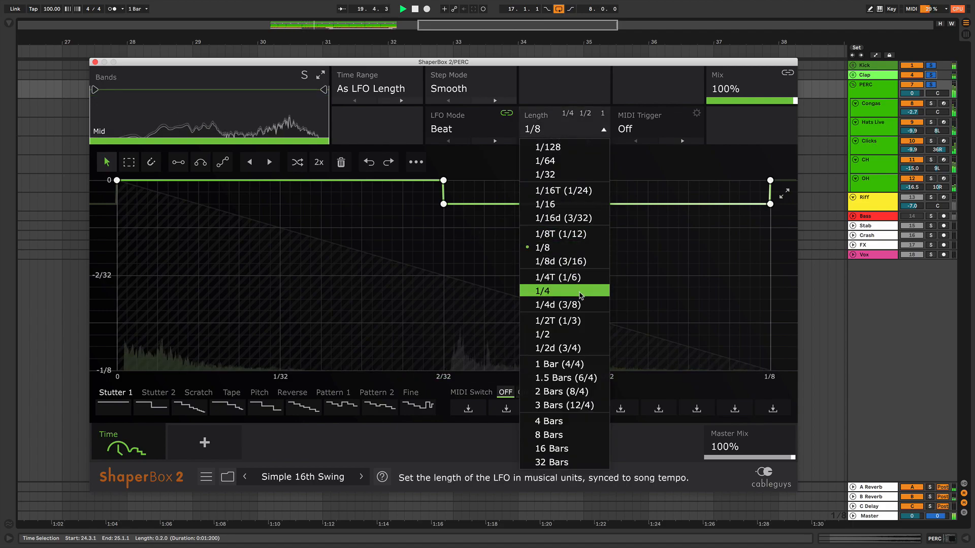
click(542, 290)
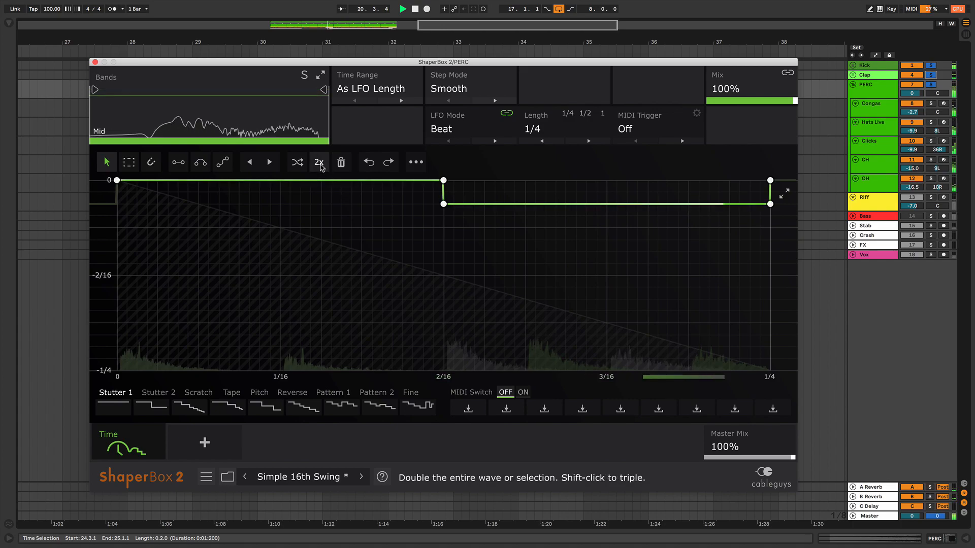
click(319, 161)
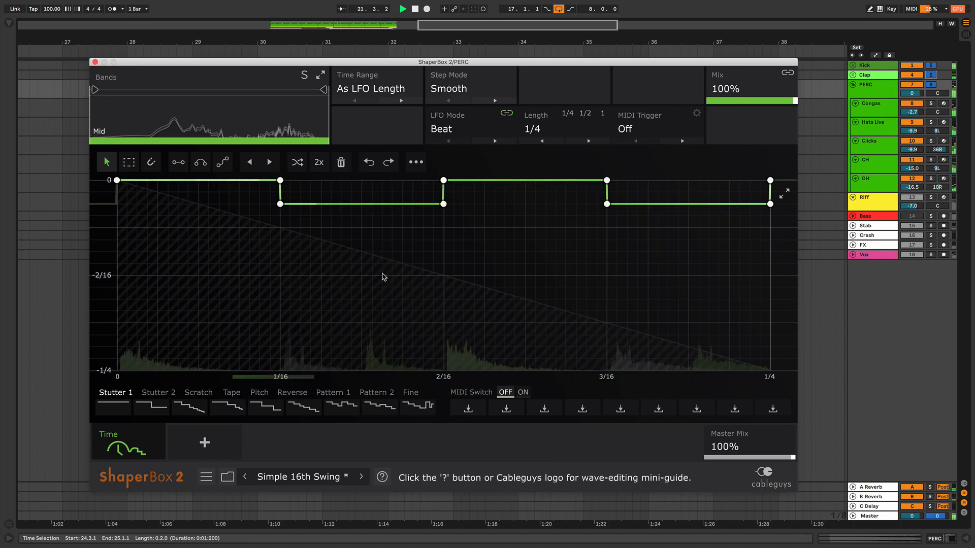
click(362, 203)
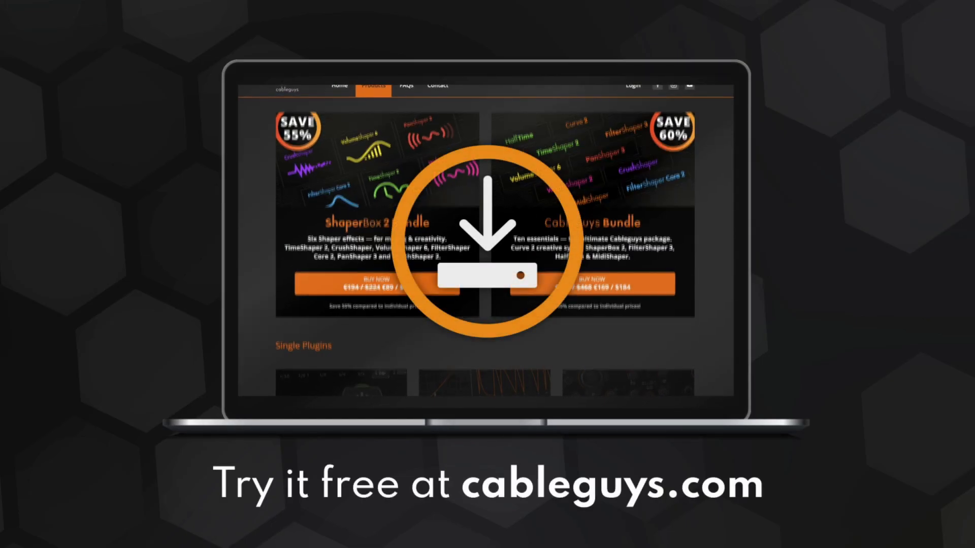
scroll(down, 3)
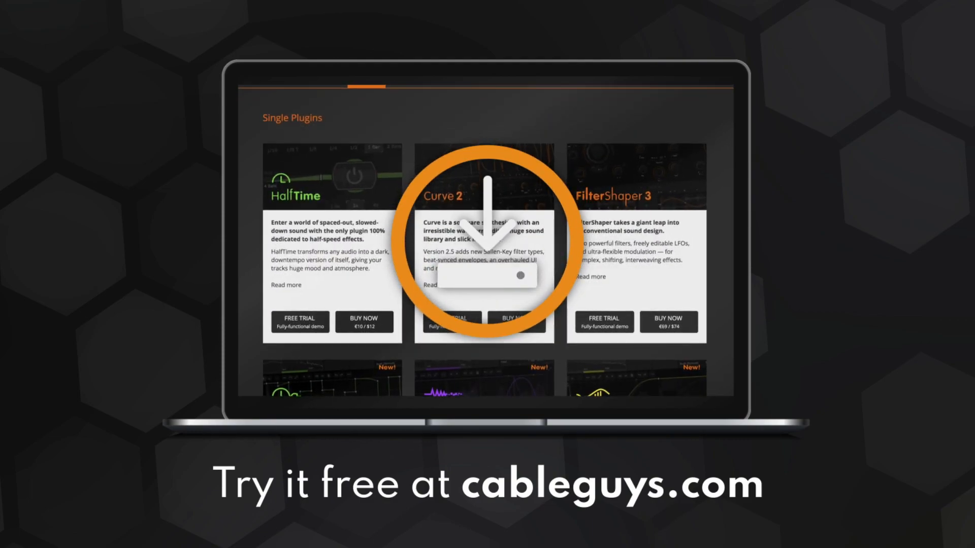